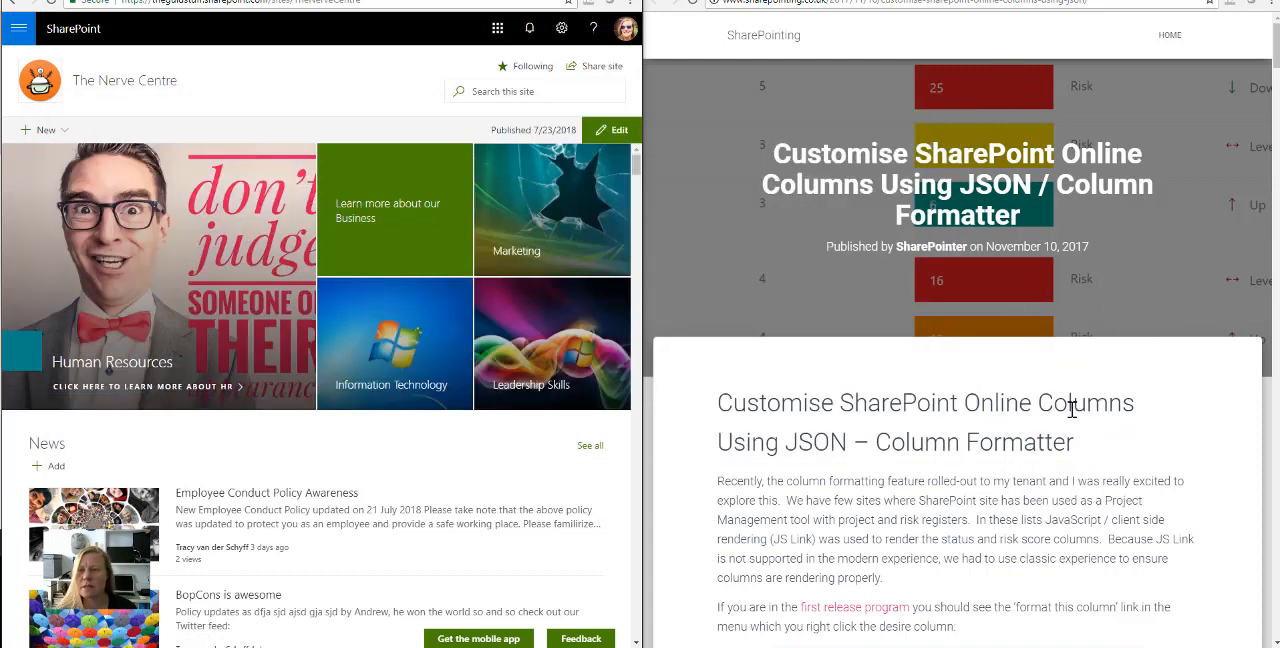
mouse_move(1124, 436)
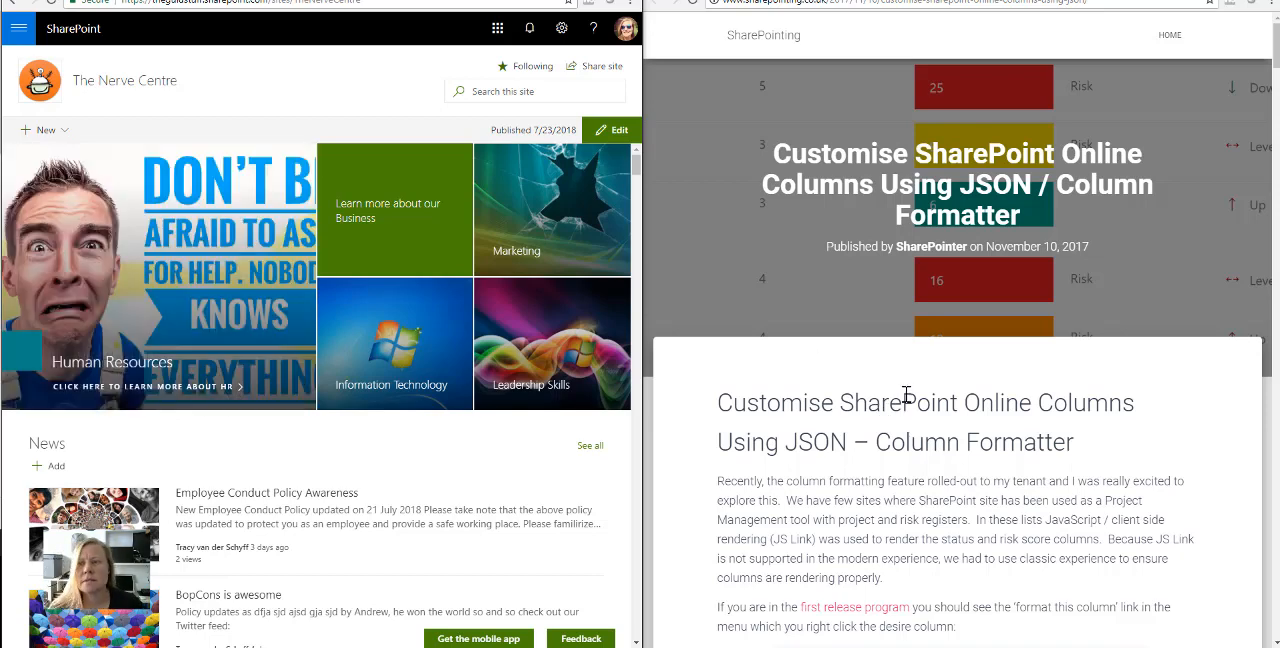
mouse_move(290, 390)
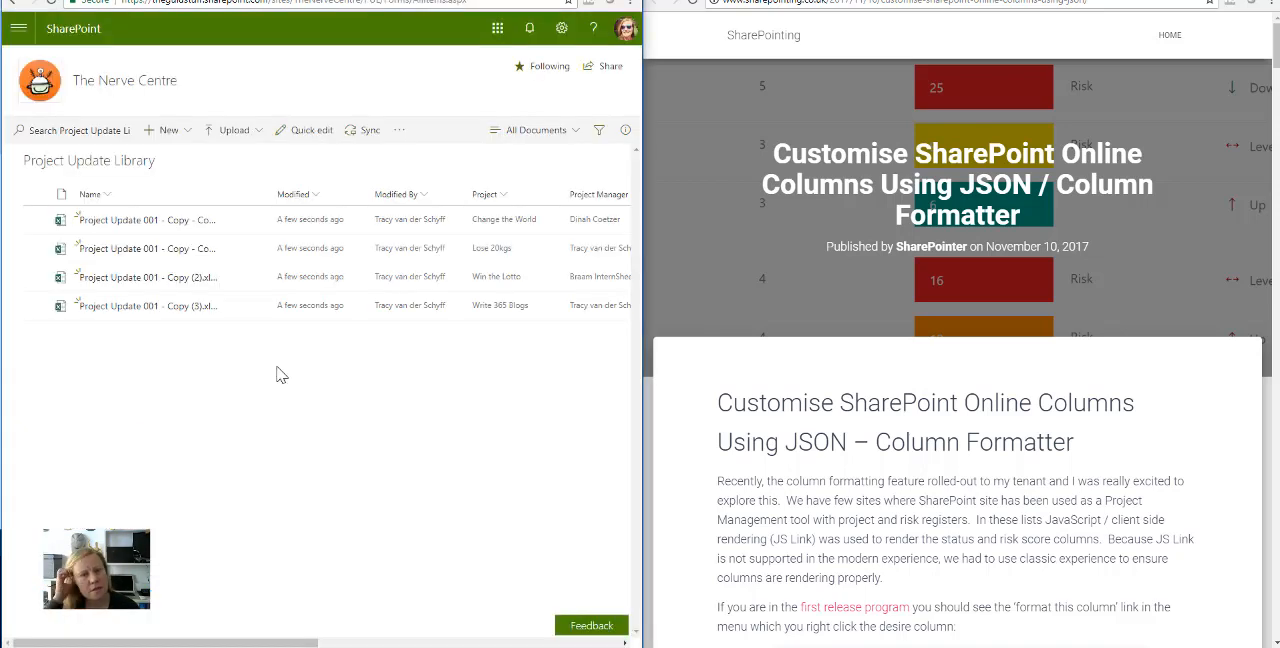
mouse_move(656, 376)
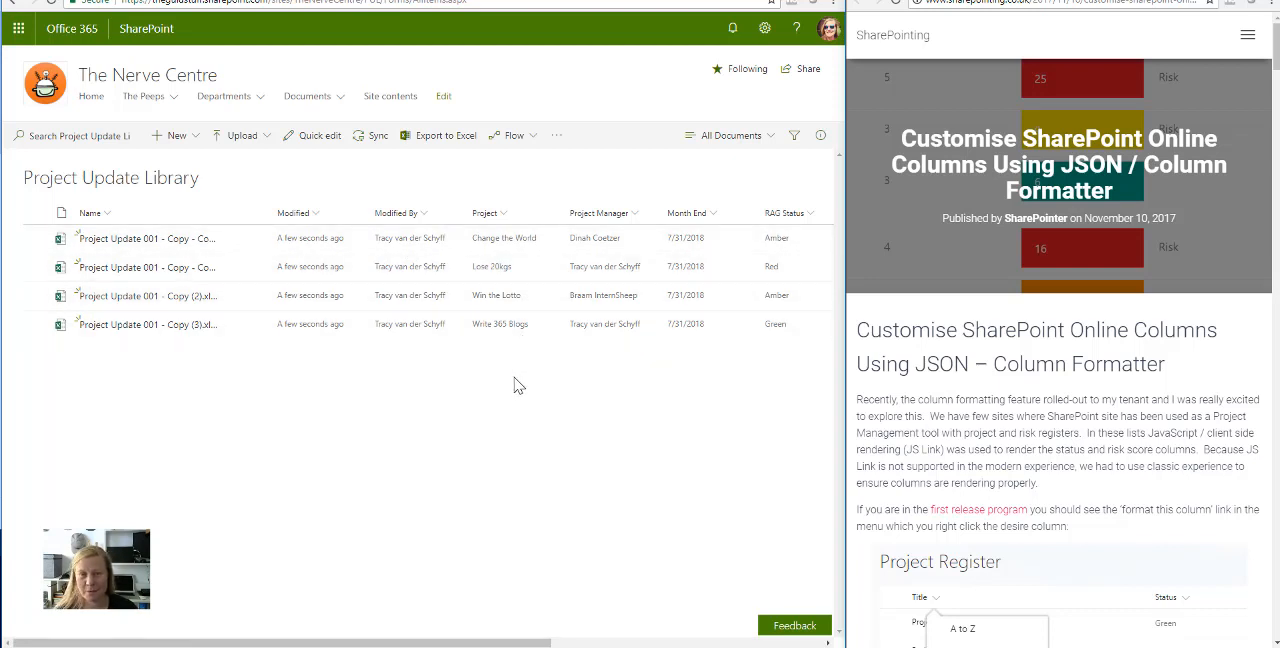
mouse_move(540, 324)
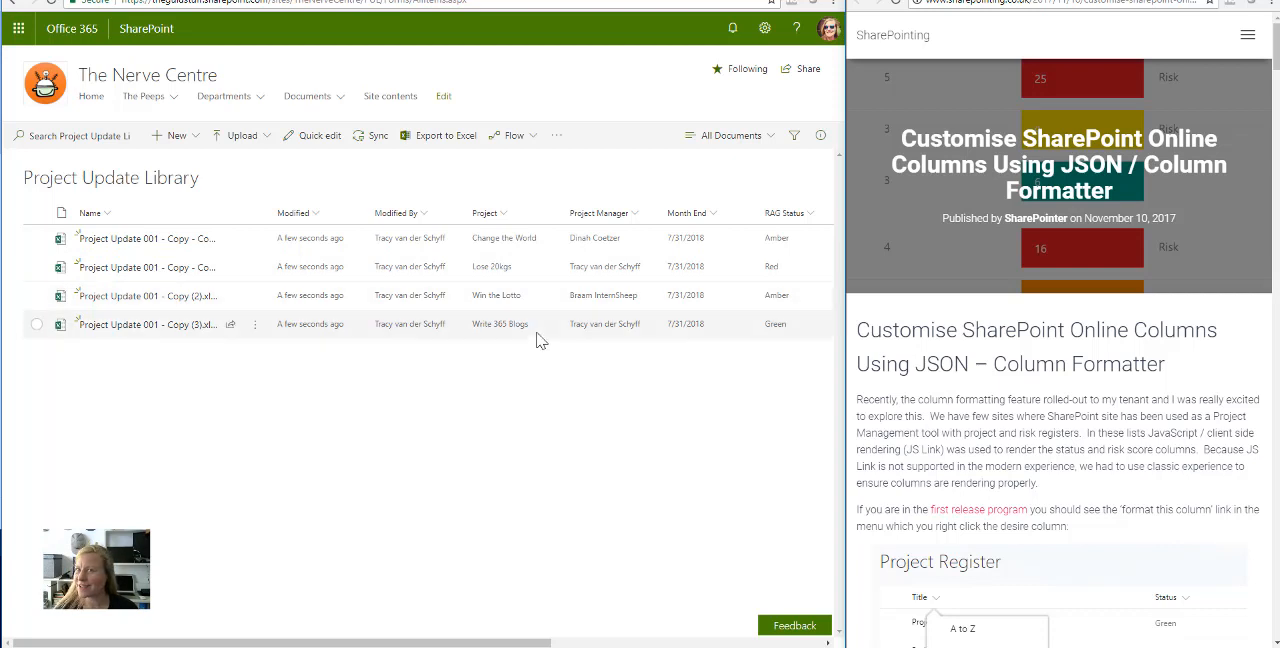
mouse_move(596, 244)
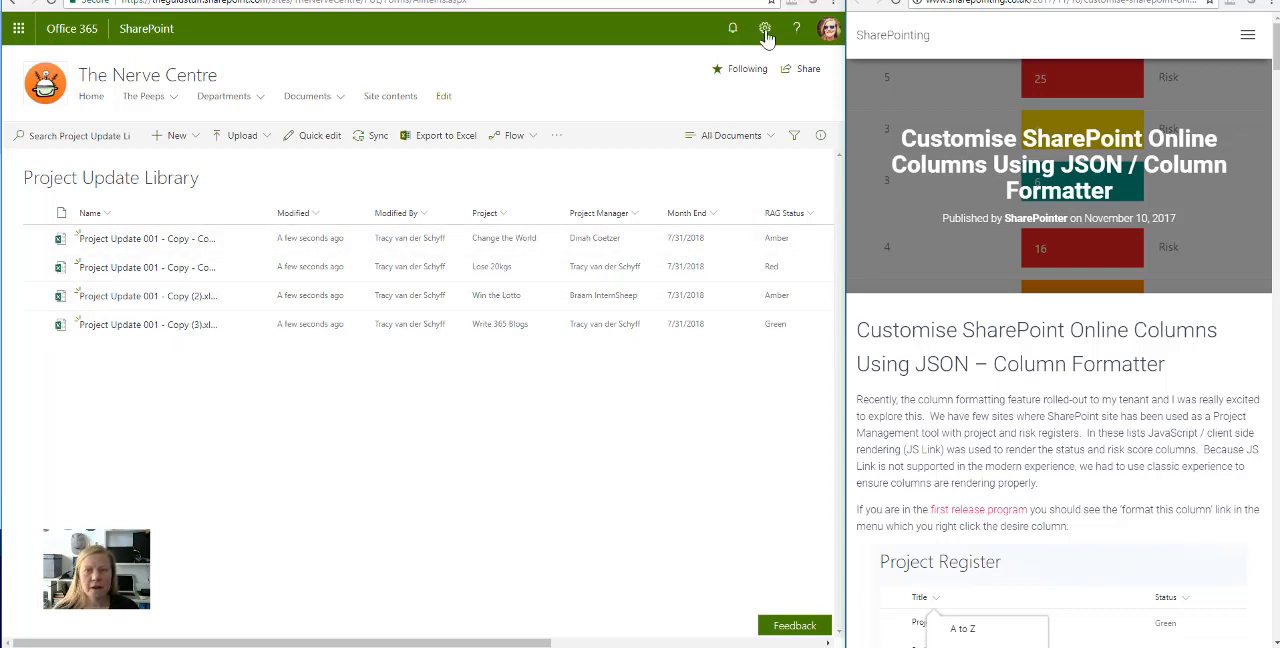
Reach the Project Update Library settings page from the gear menu's Library settings.
click(764, 28)
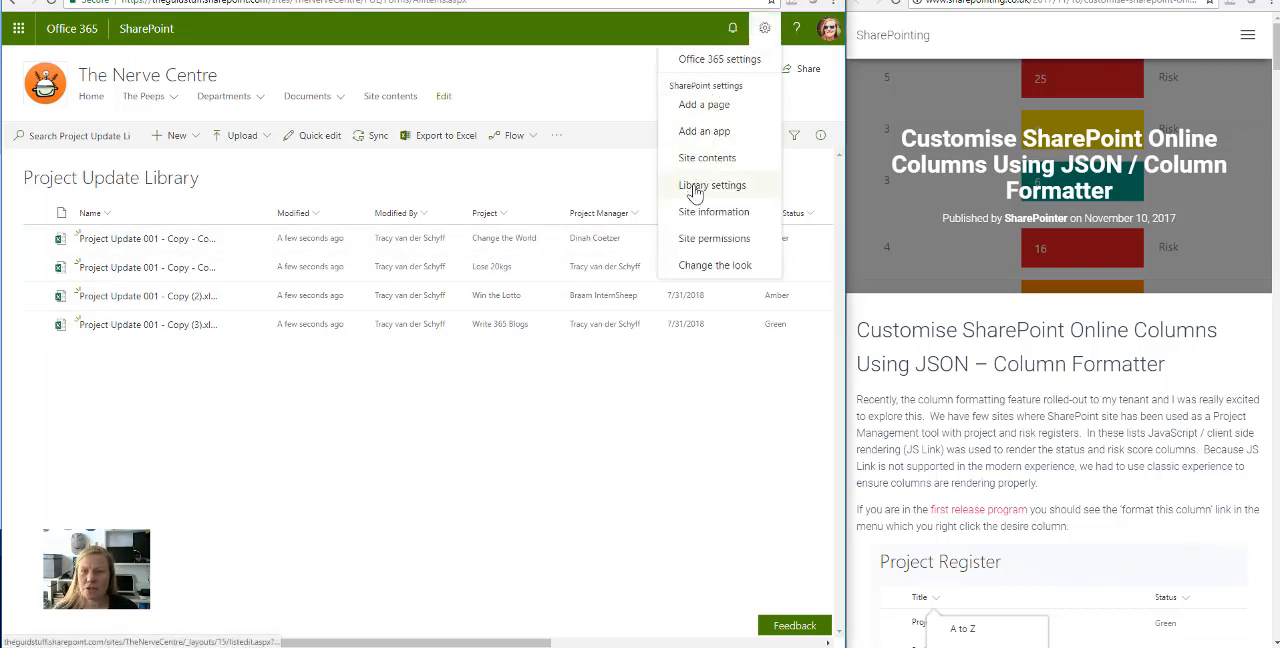
click(712, 184)
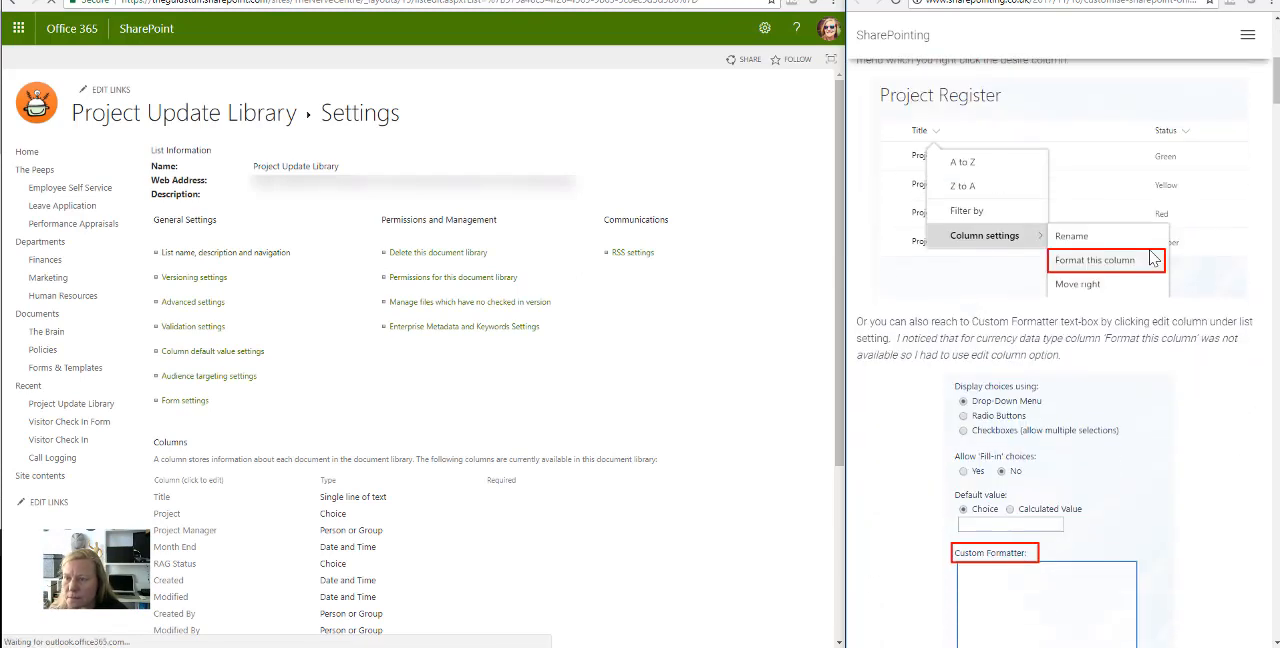
Scroll the SharePointing post to the Project Register examples with Green, Amber and Red status blocks.
scroll(down, 3)
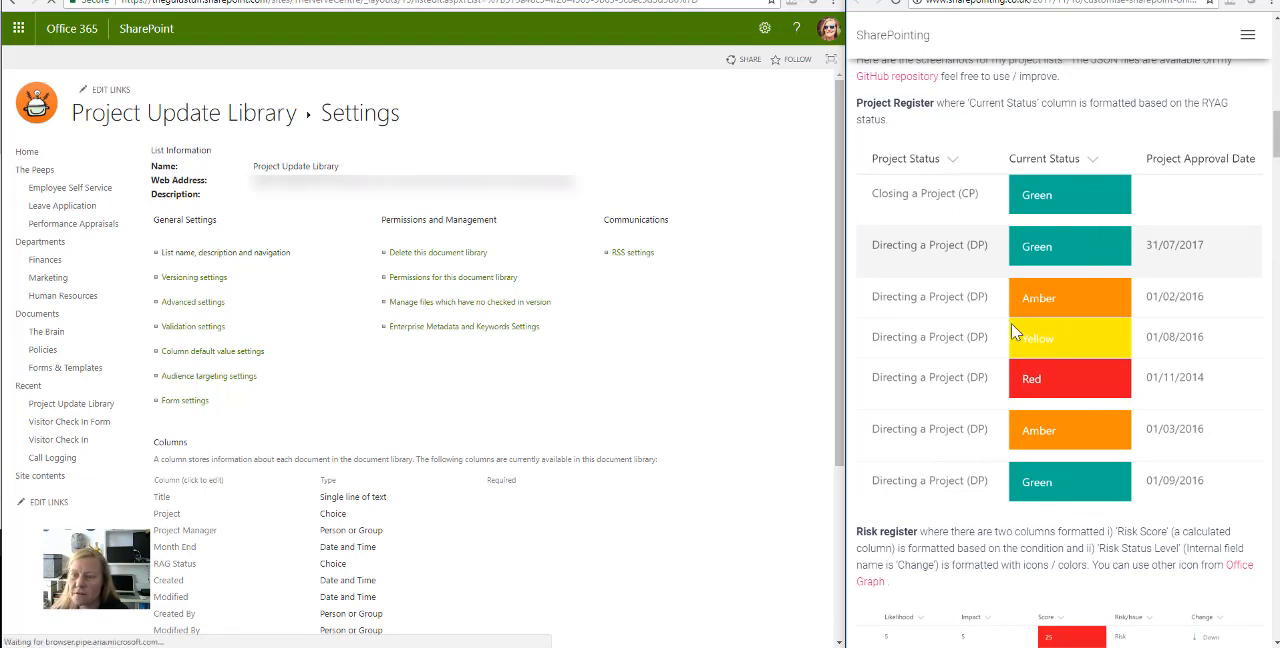
mouse_move(940, 262)
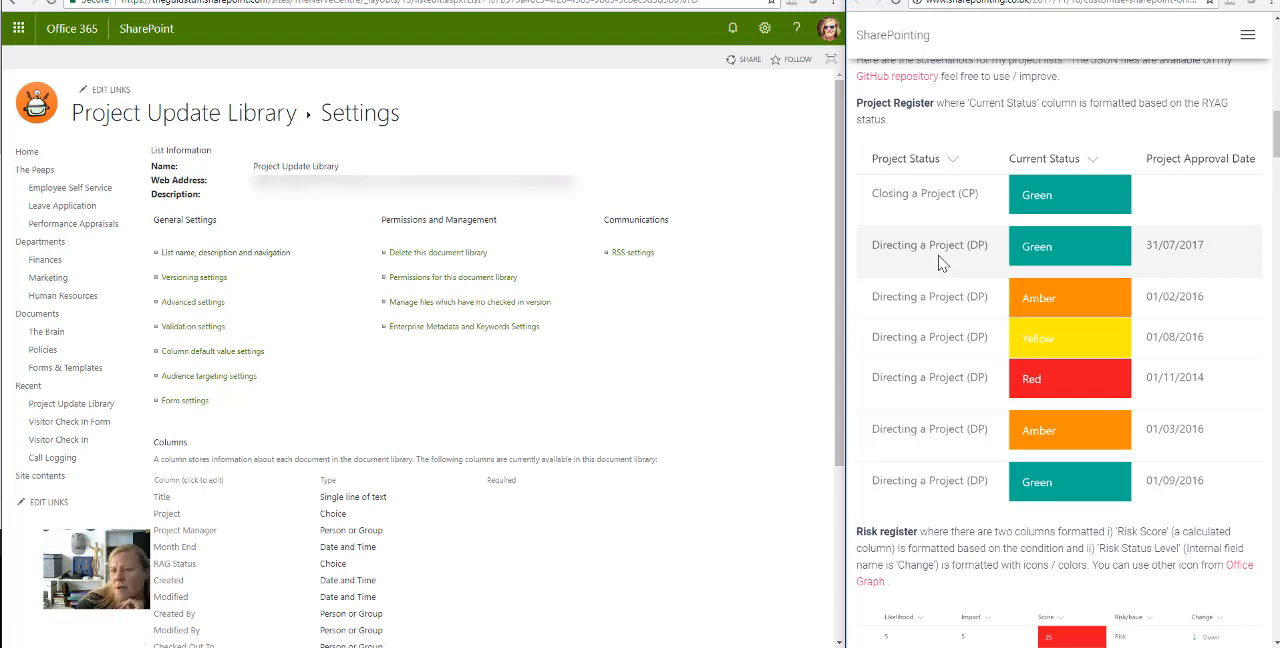
mouse_move(994, 302)
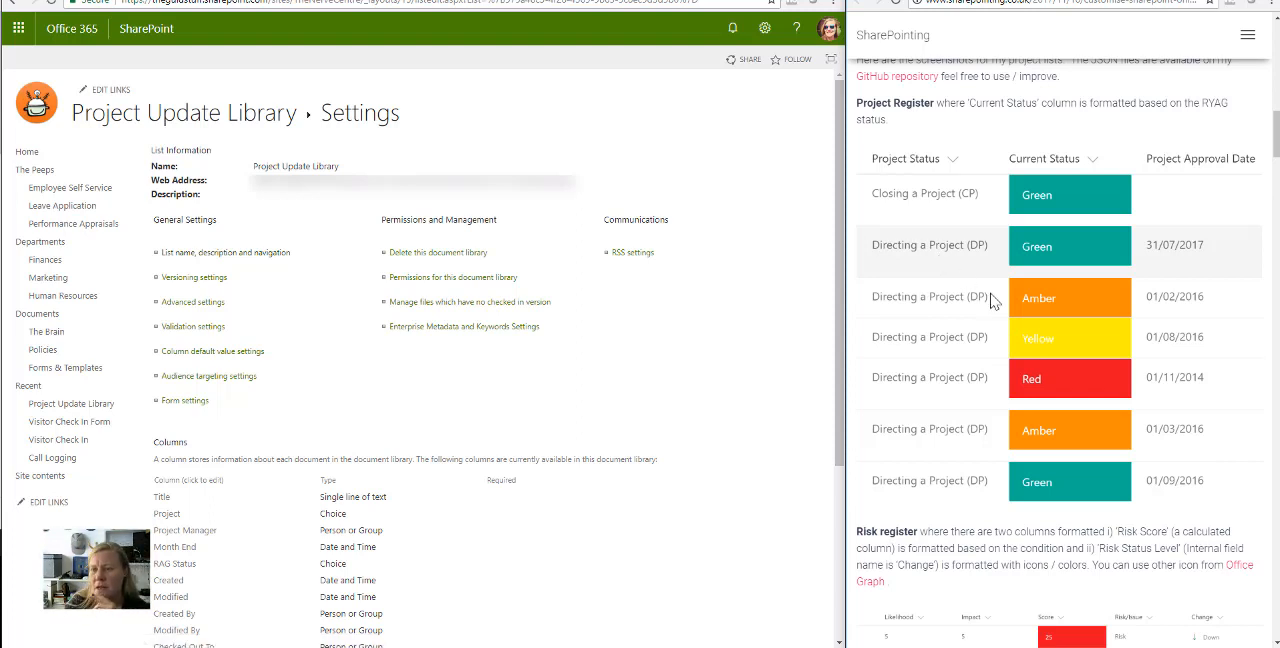
mouse_move(940, 372)
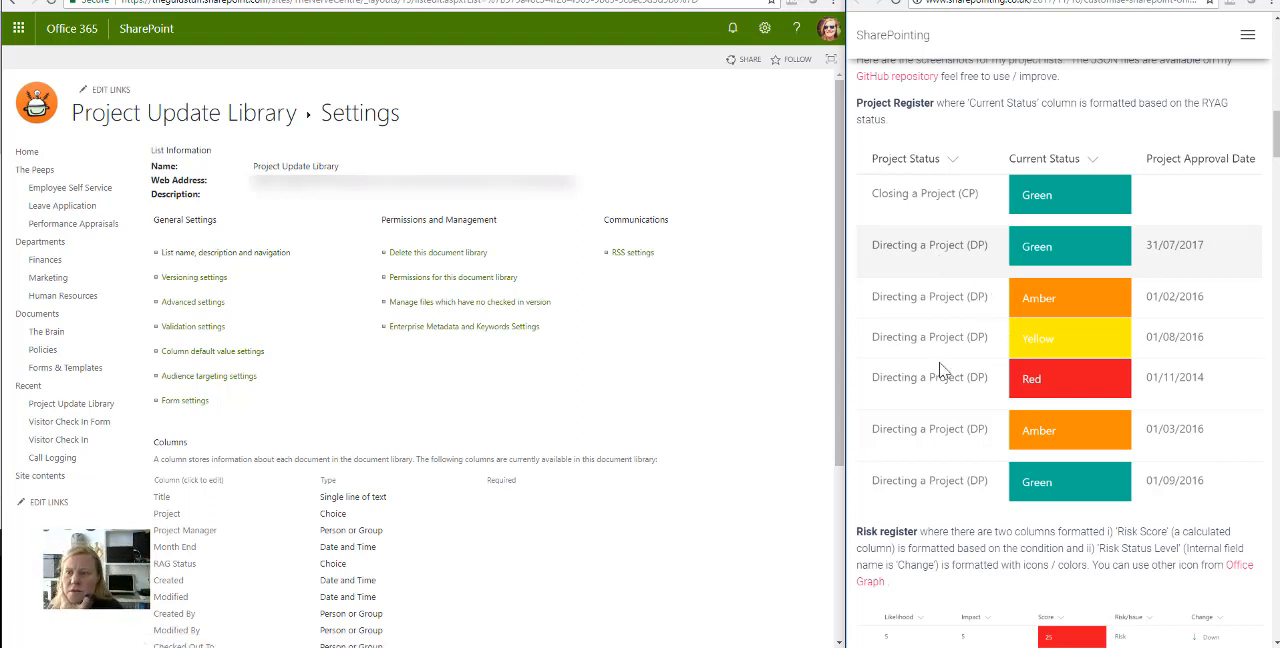
scroll(down, 3)
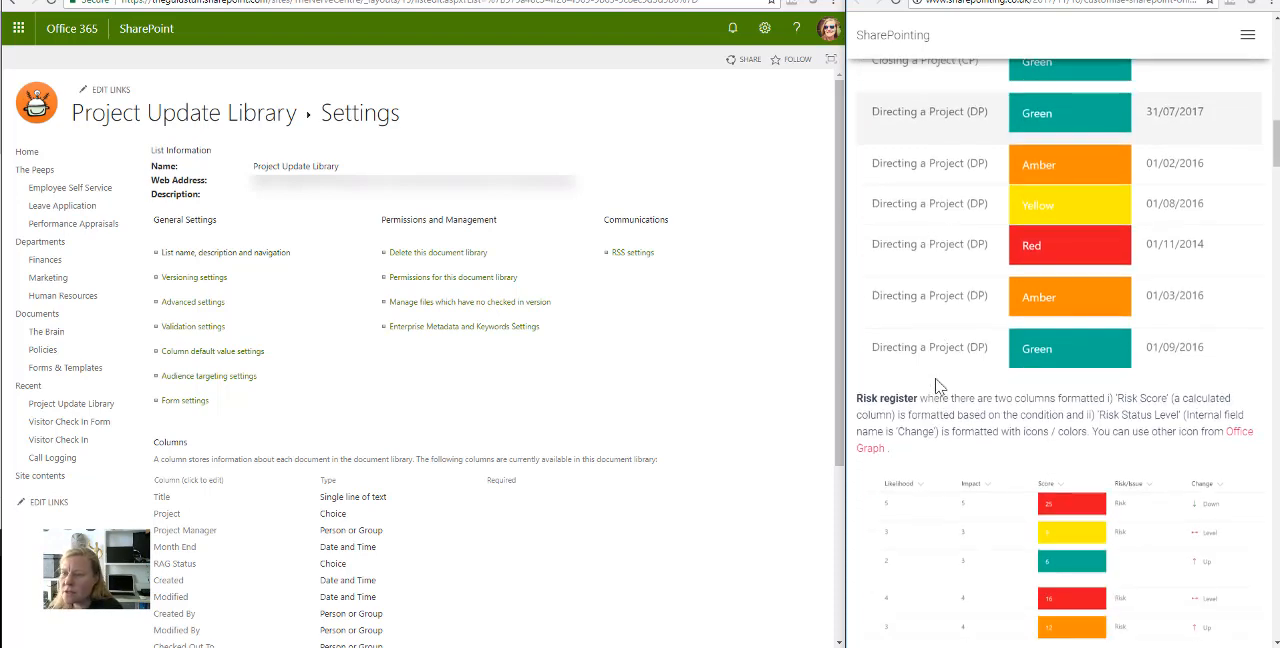
scroll(down, 3)
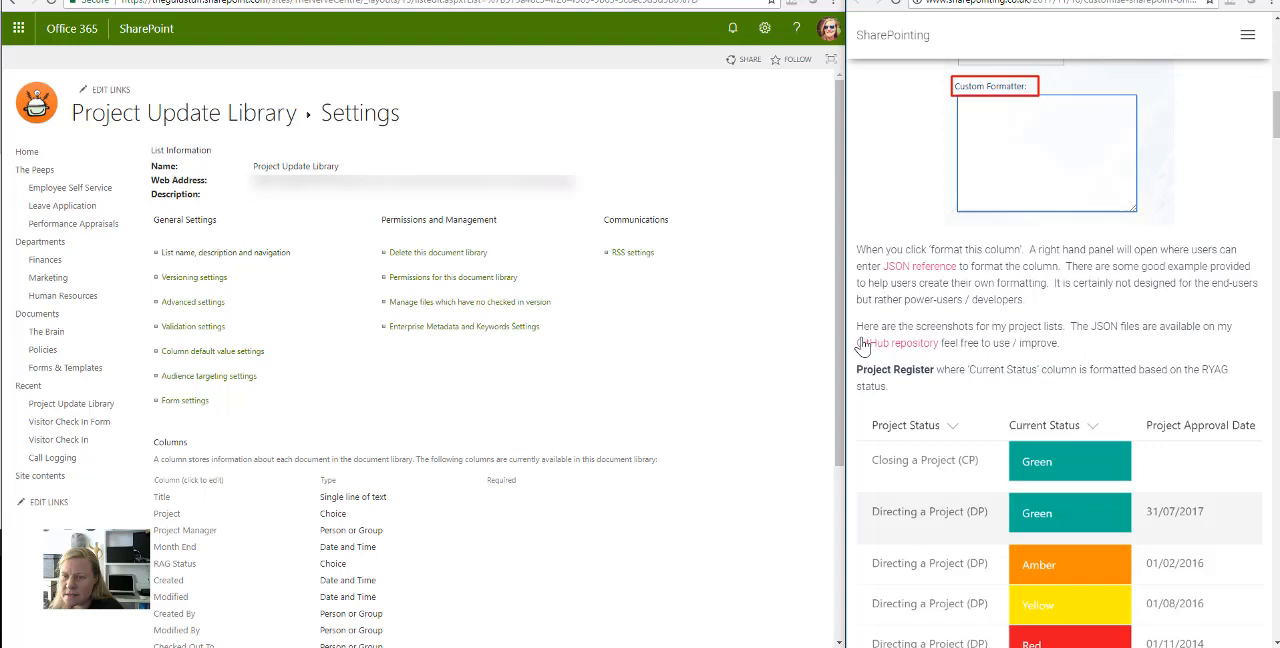
mouse_move(1156, 324)
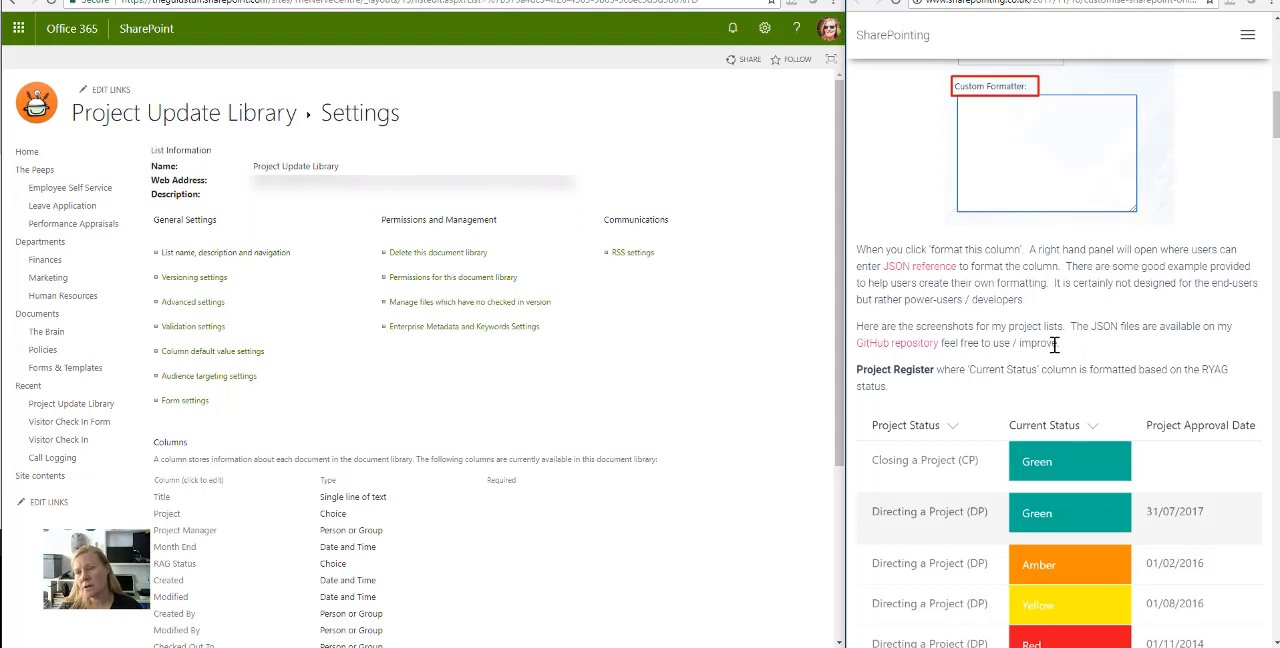
mouse_move(936, 348)
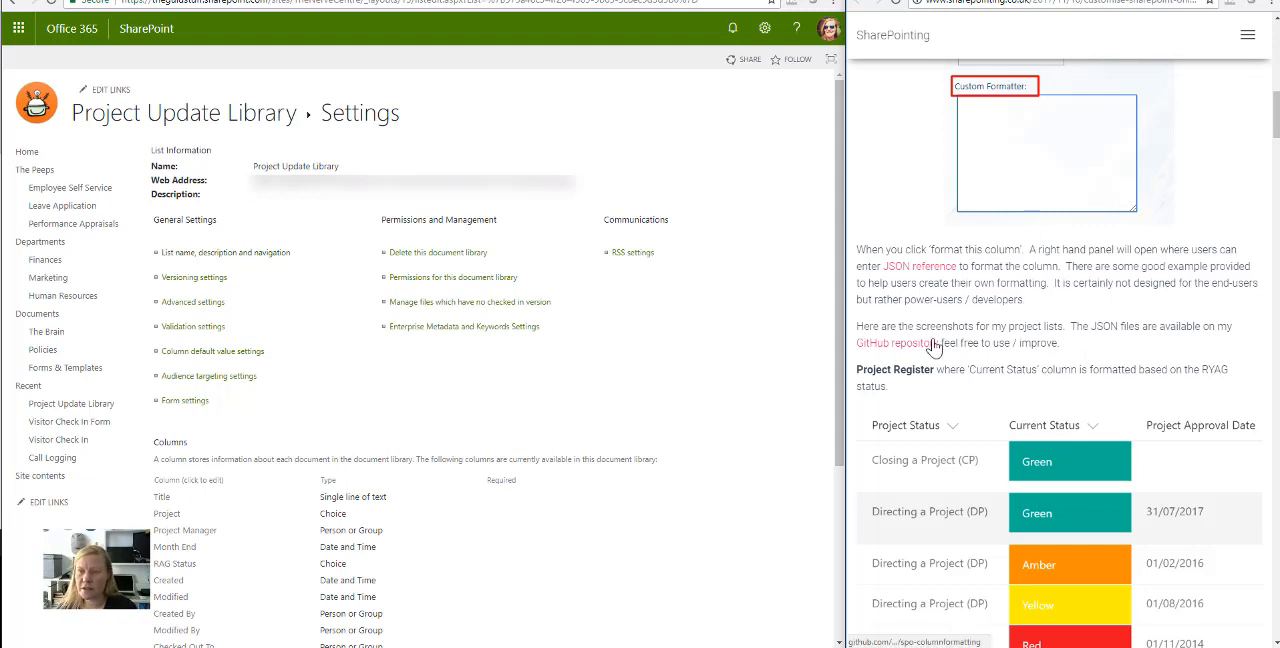
Enter the spo-columnformatting repository listing rag-status.json and the README.
click(892, 344)
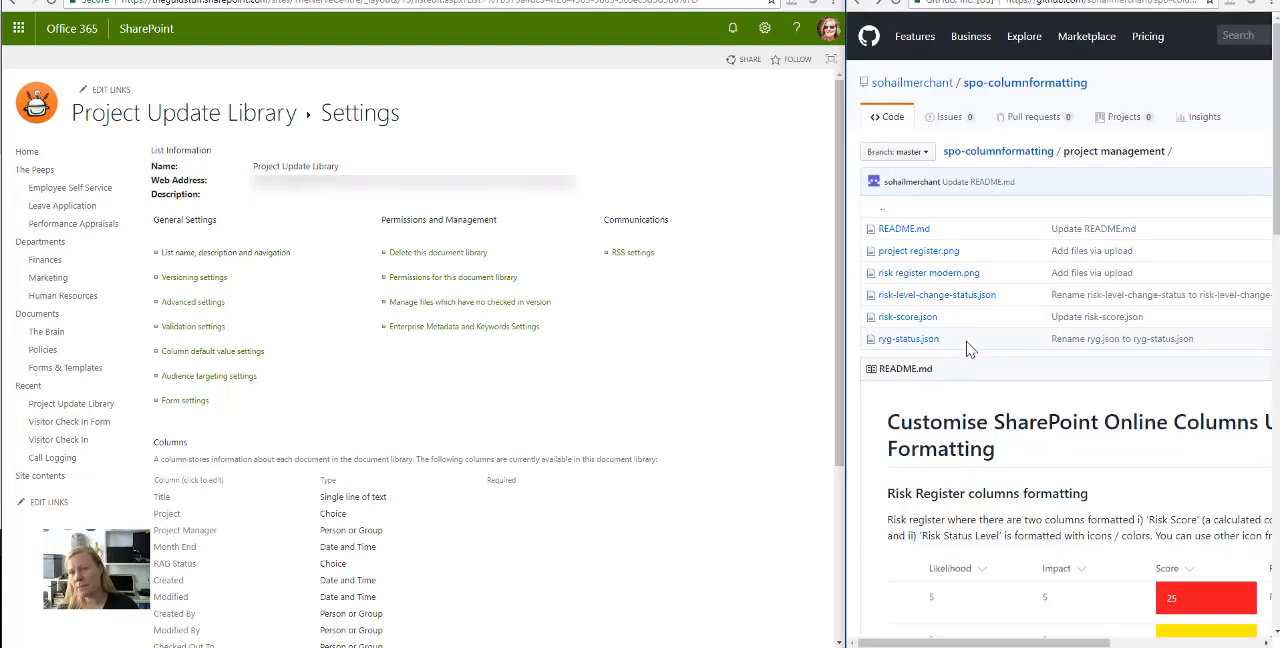
mouse_move(908, 340)
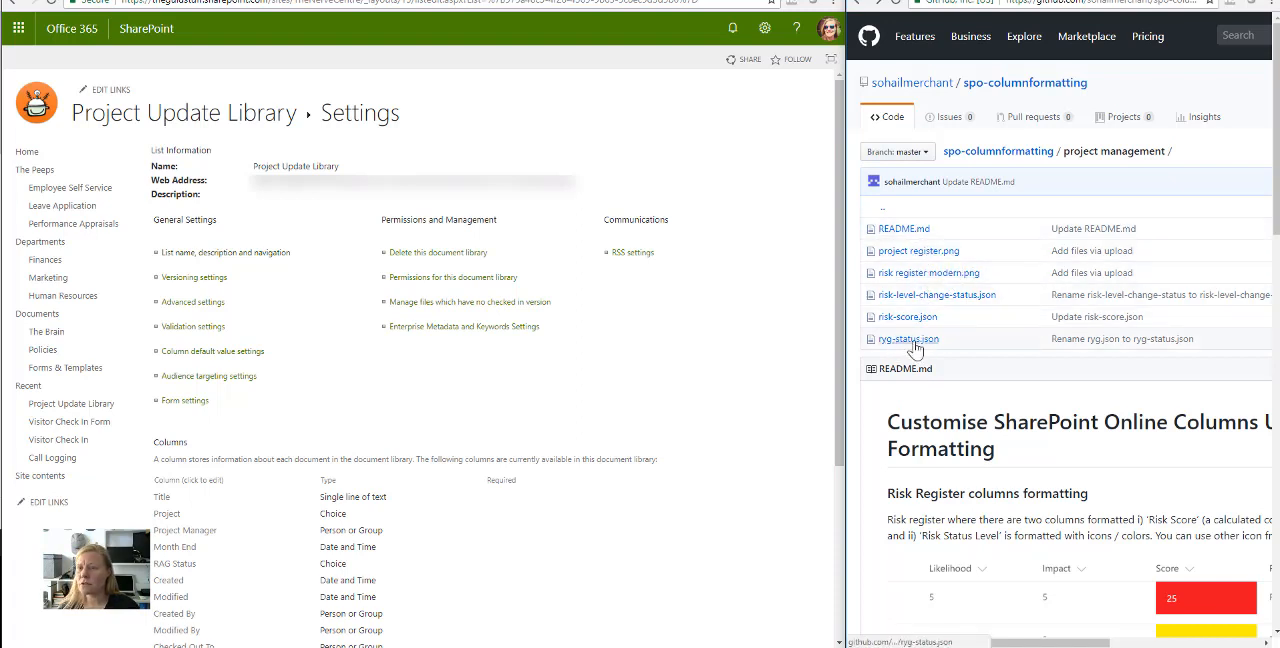
mouse_move(908, 316)
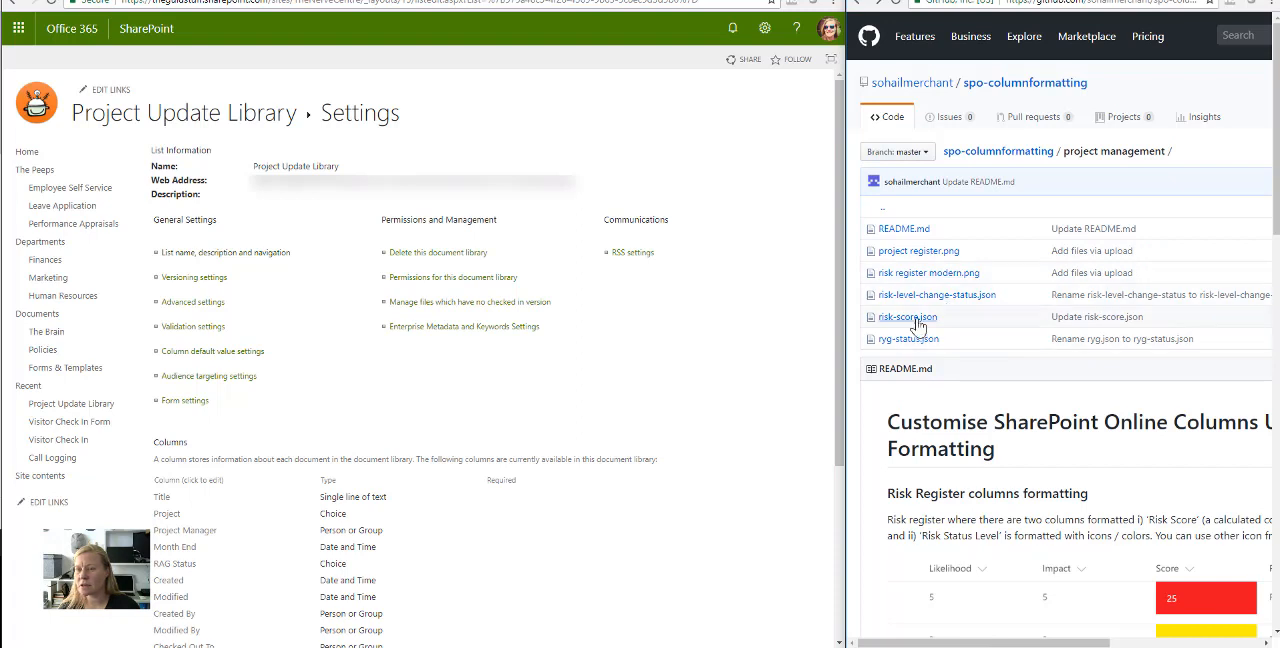
mouse_move(916, 294)
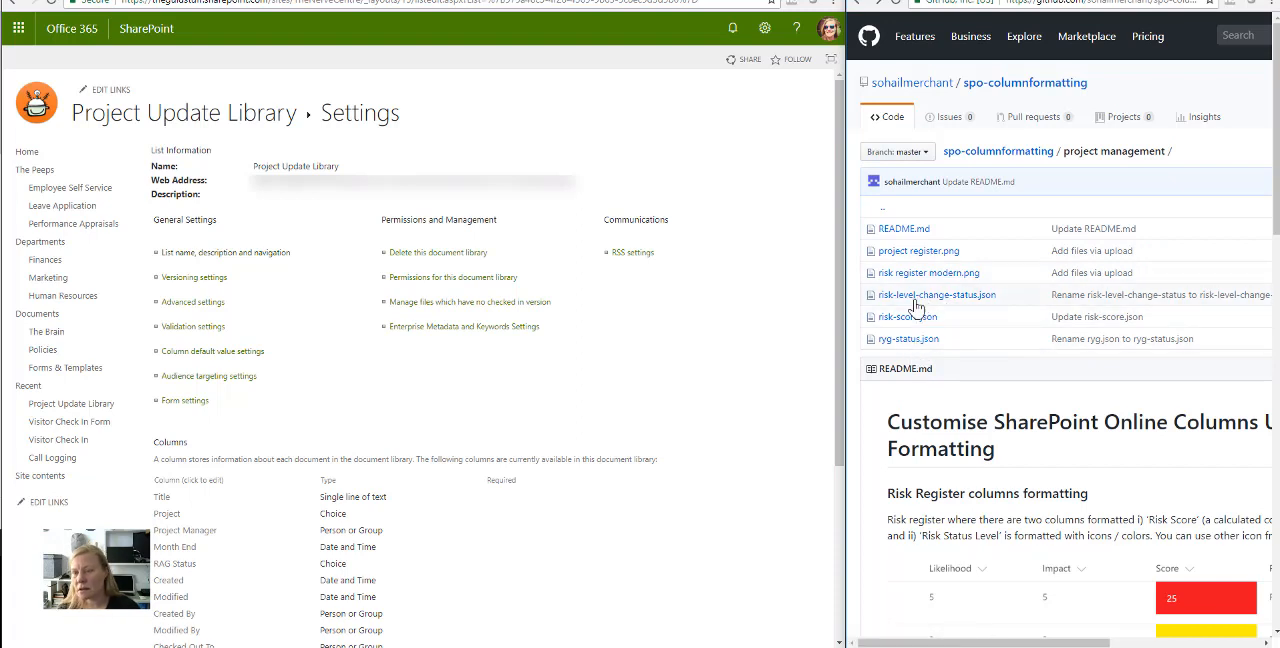
mouse_move(584, 272)
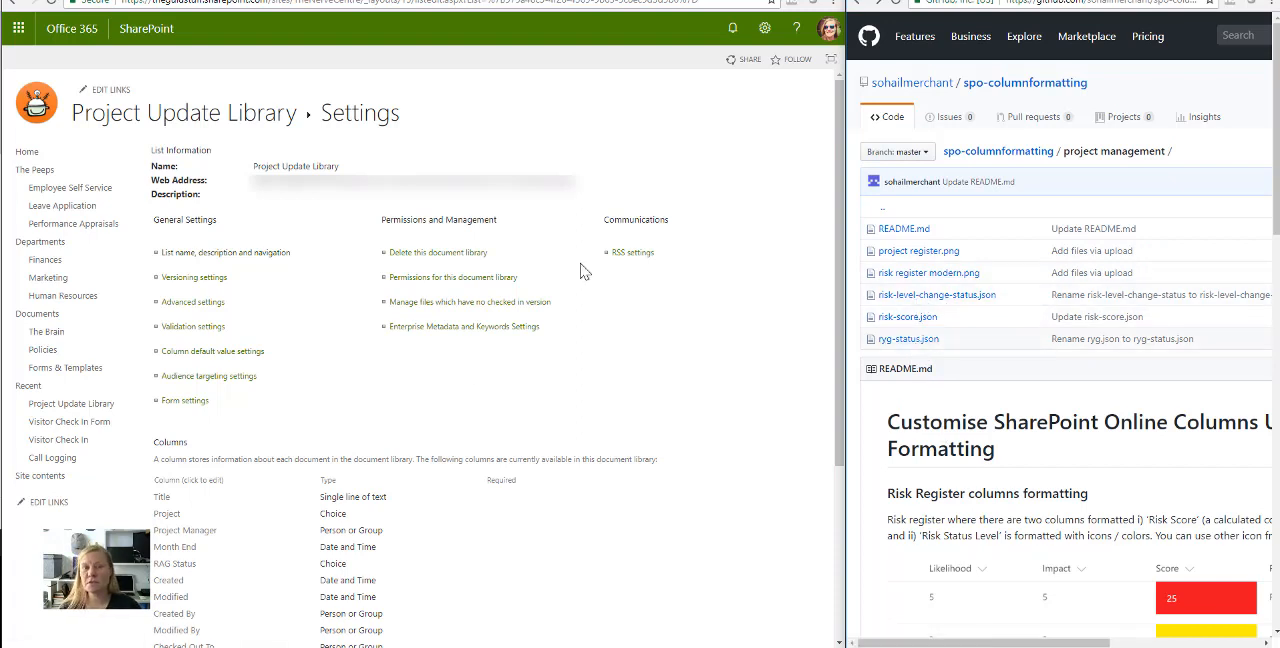
mouse_move(900, 340)
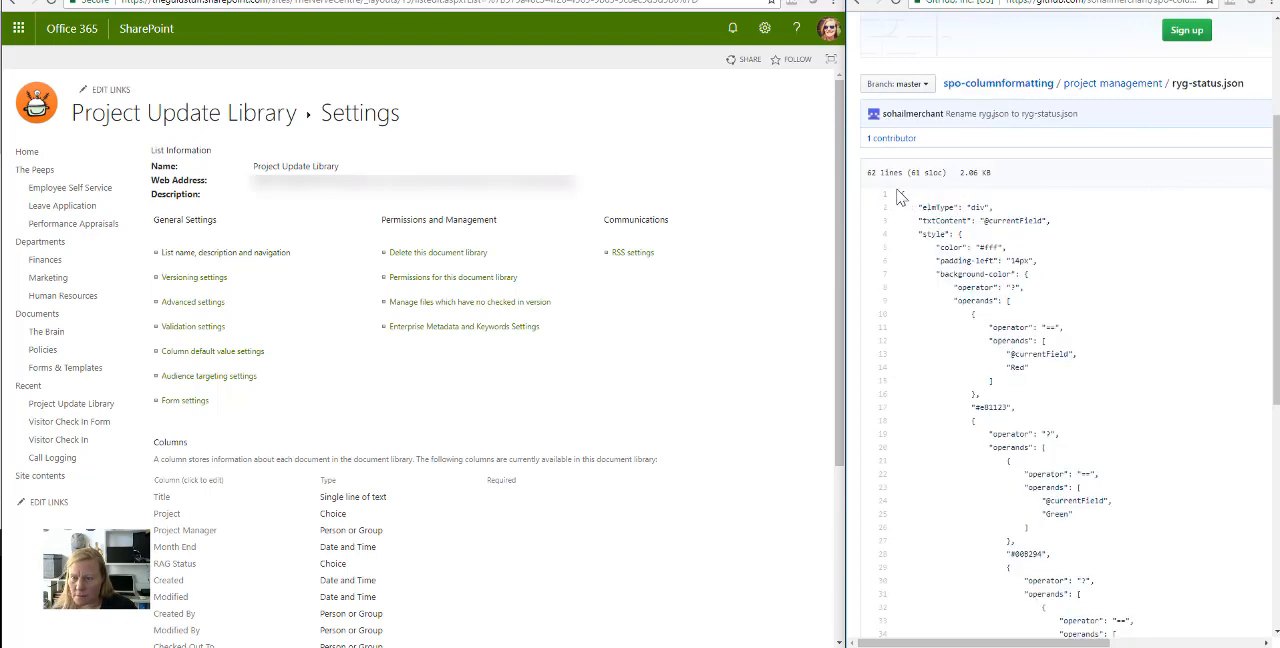
Scroll through the status JSON file's formatting code on GitHub.
scroll(down, 3)
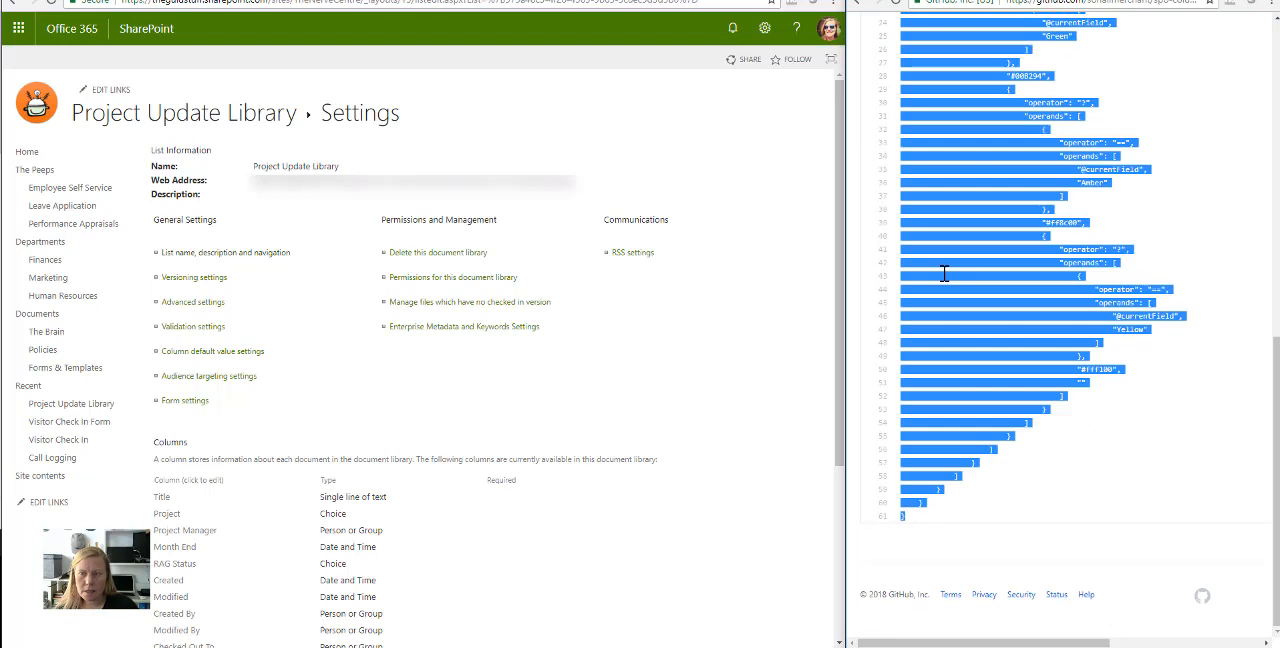
scroll(down, 3)
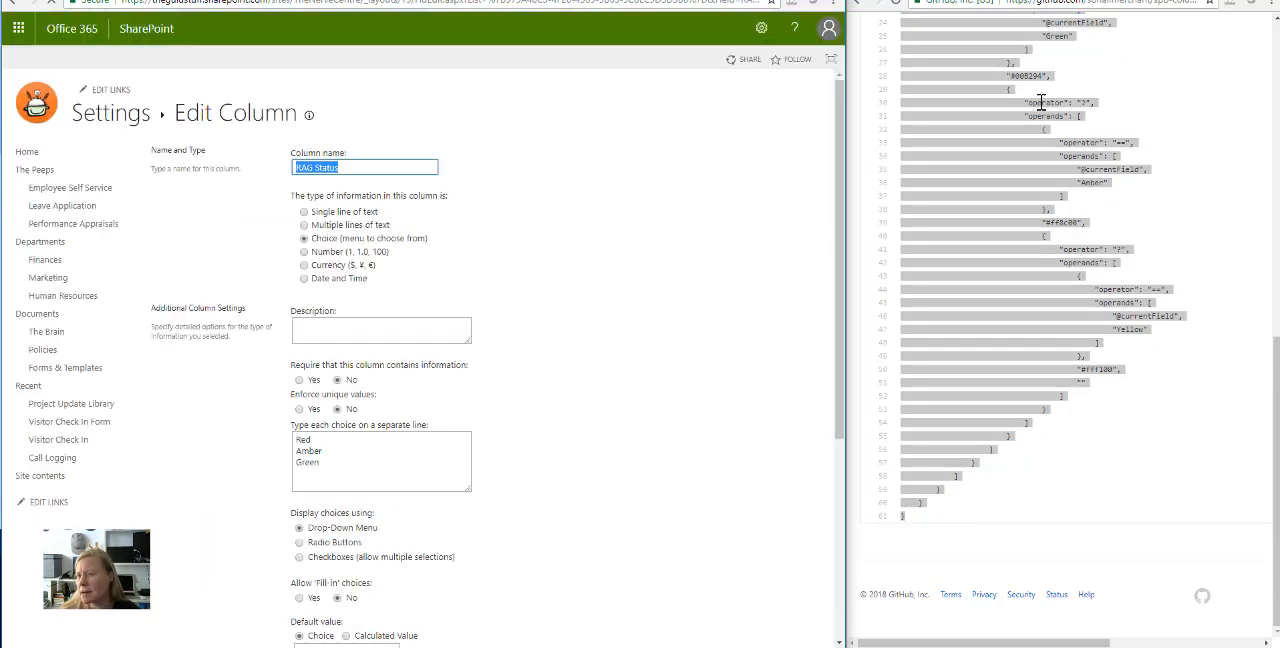
Paste the status-colour JSON into the RAG Status column's Column Formatting field and confirm.
scroll(up, 3)
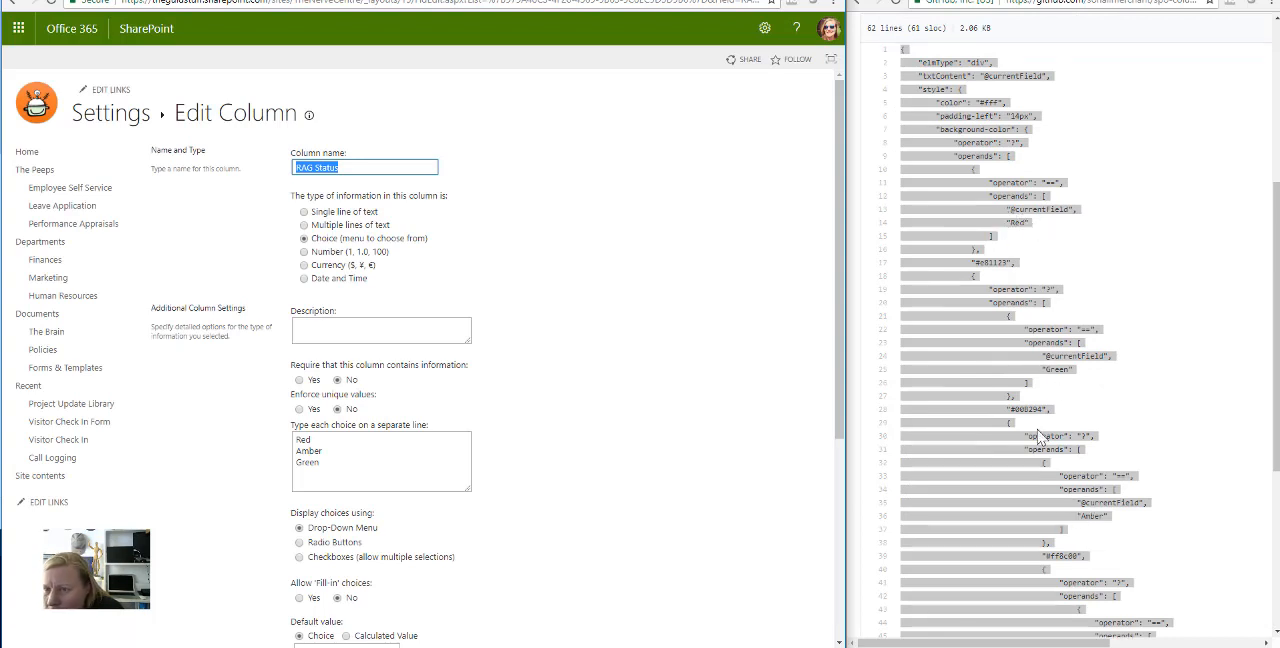
scroll(down, 3)
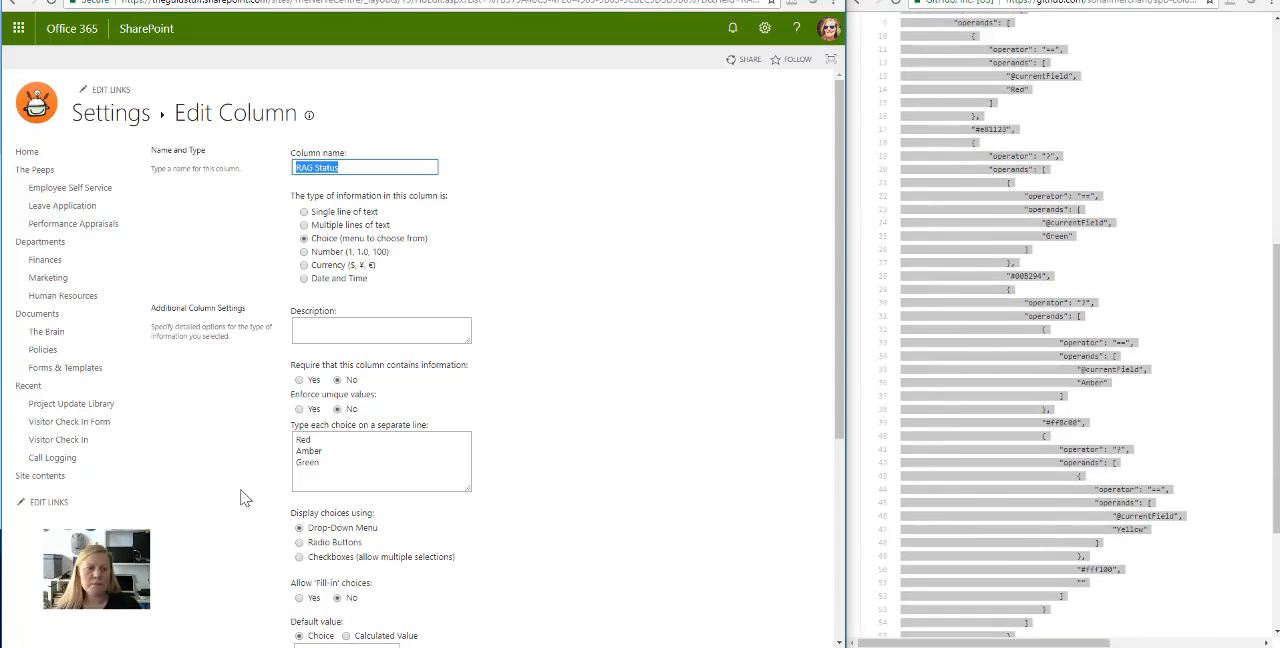
scroll(down, 3)
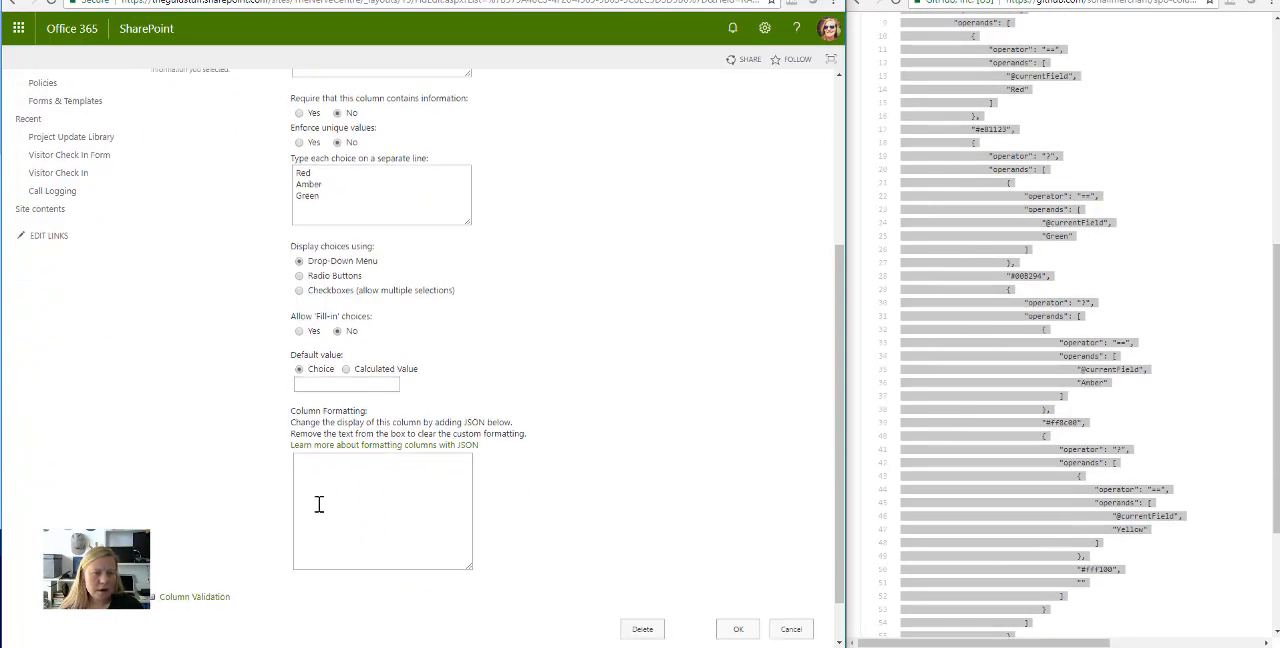
mouse_move(138, 388)
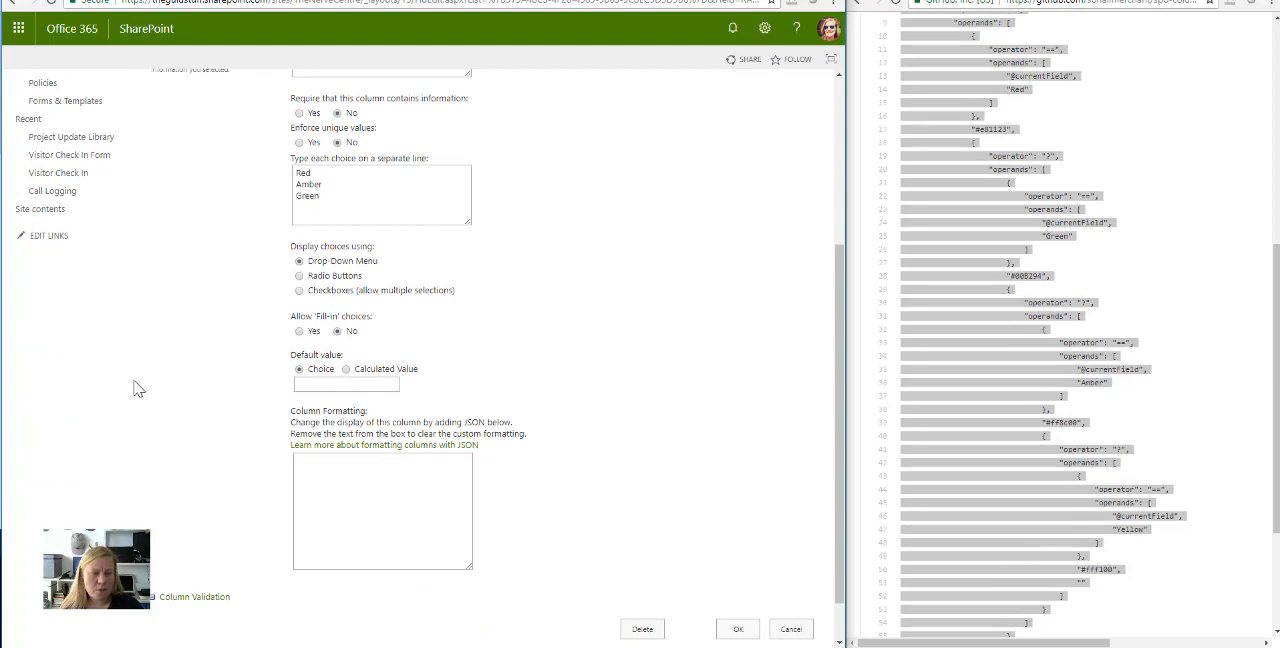
click(382, 510)
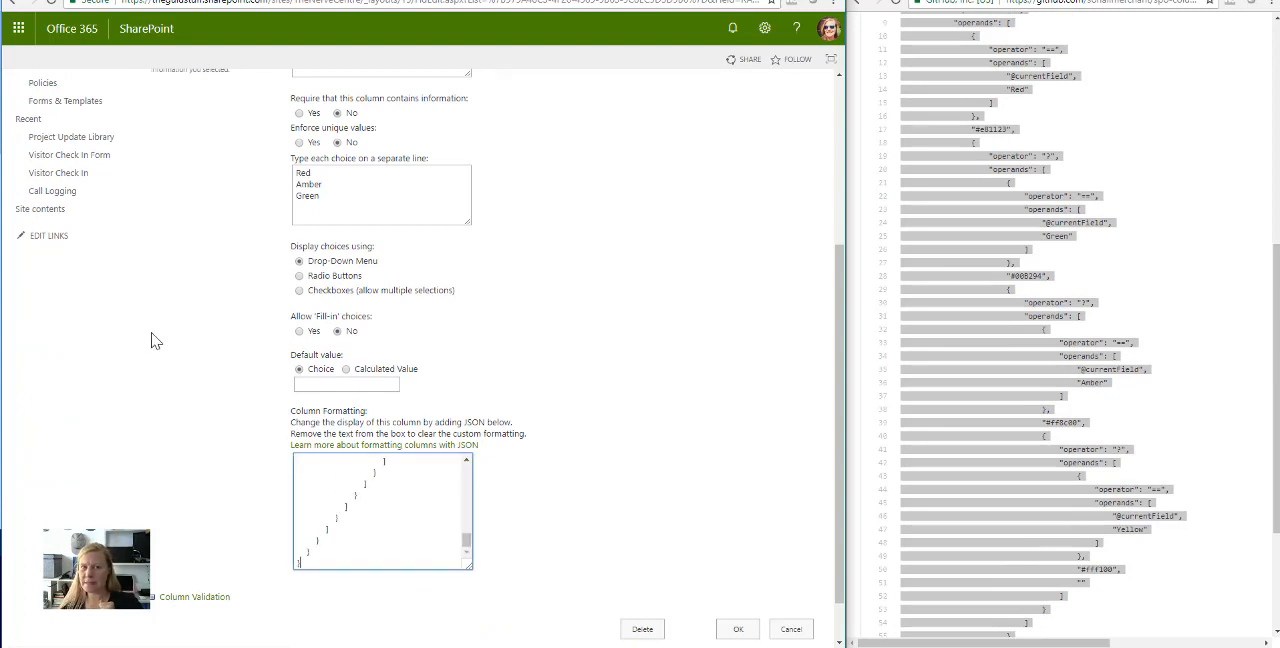
click(738, 628)
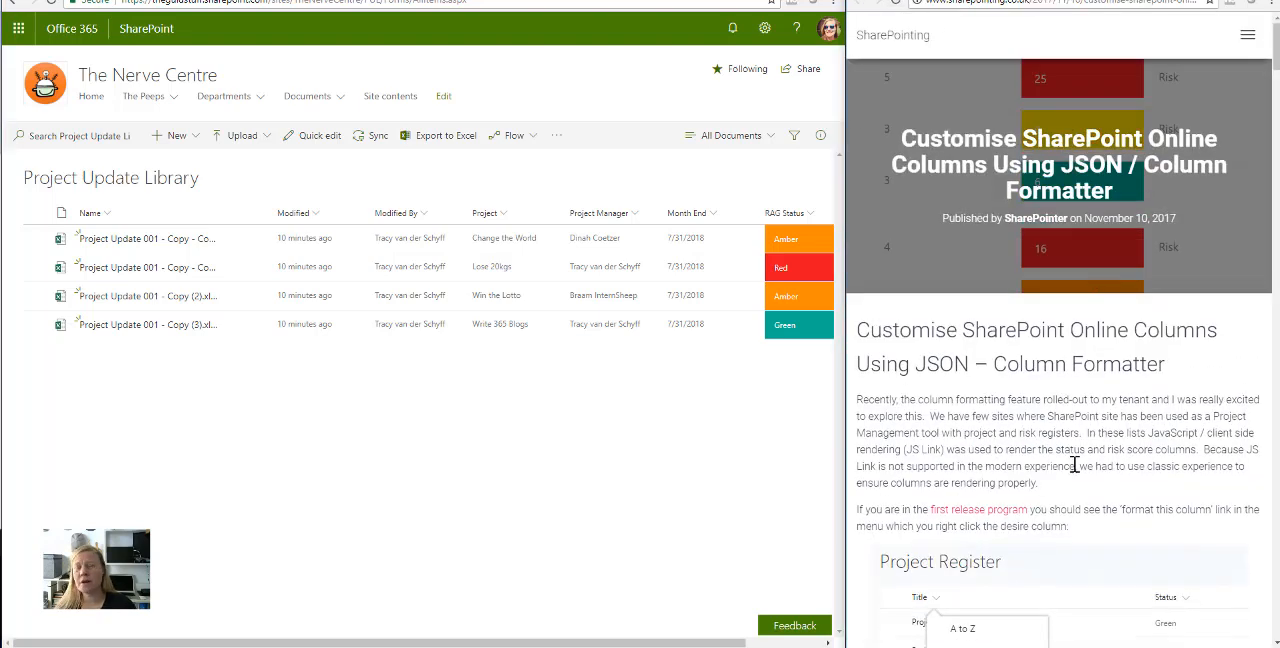
mouse_move(1048, 446)
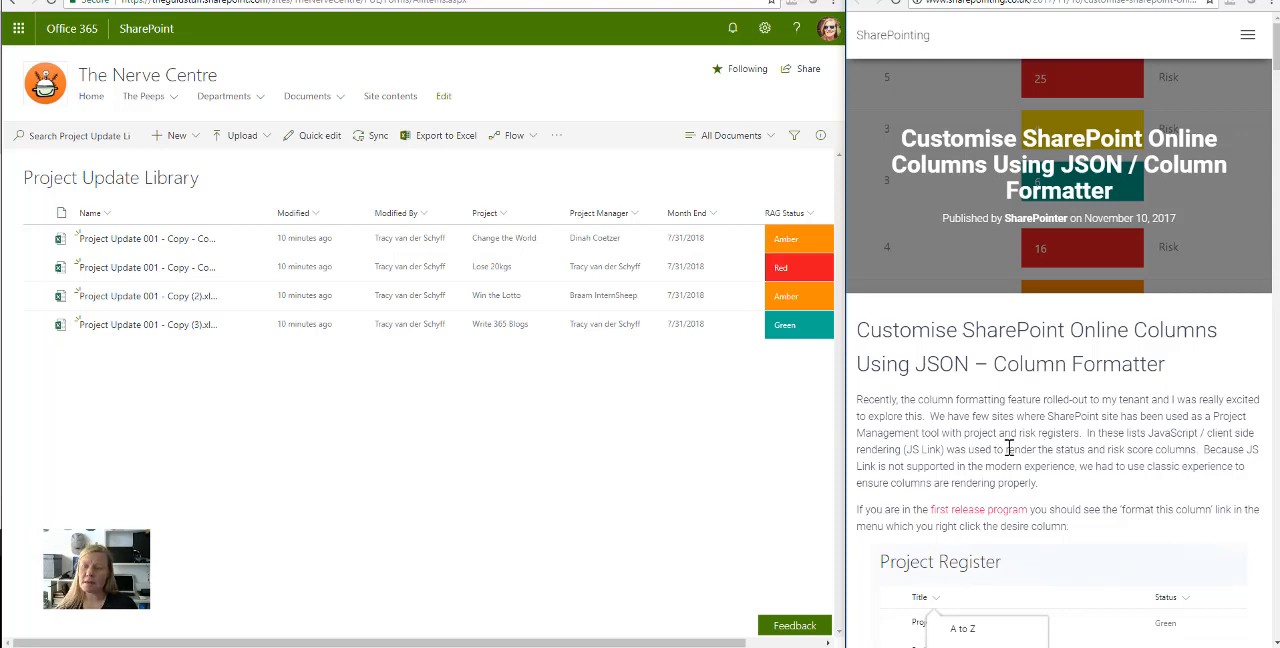
mouse_move(1070, 392)
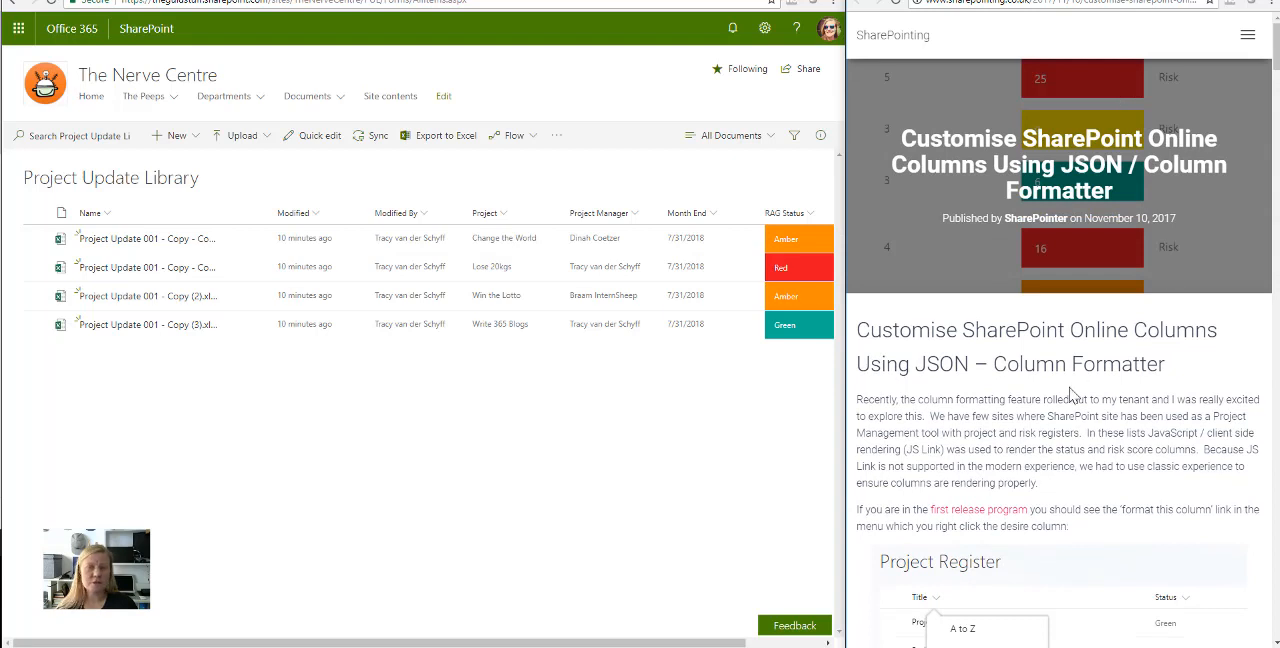
mouse_move(510, 446)
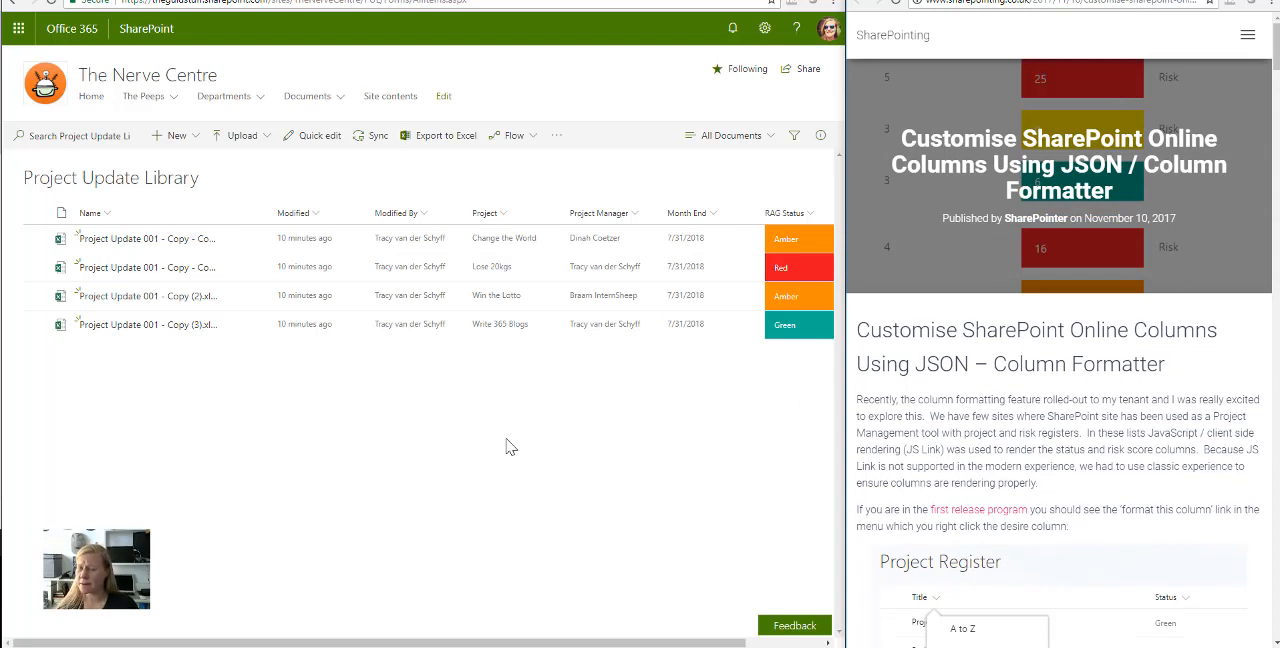
mouse_move(796, 434)
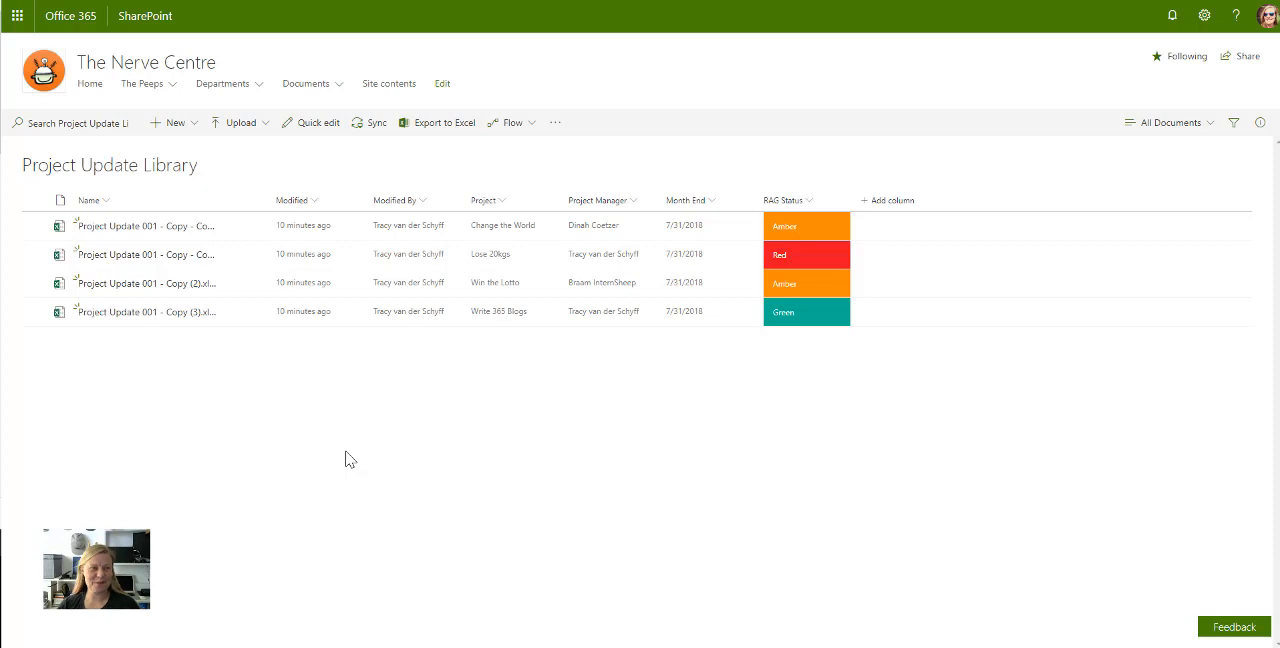
mouse_move(350, 434)
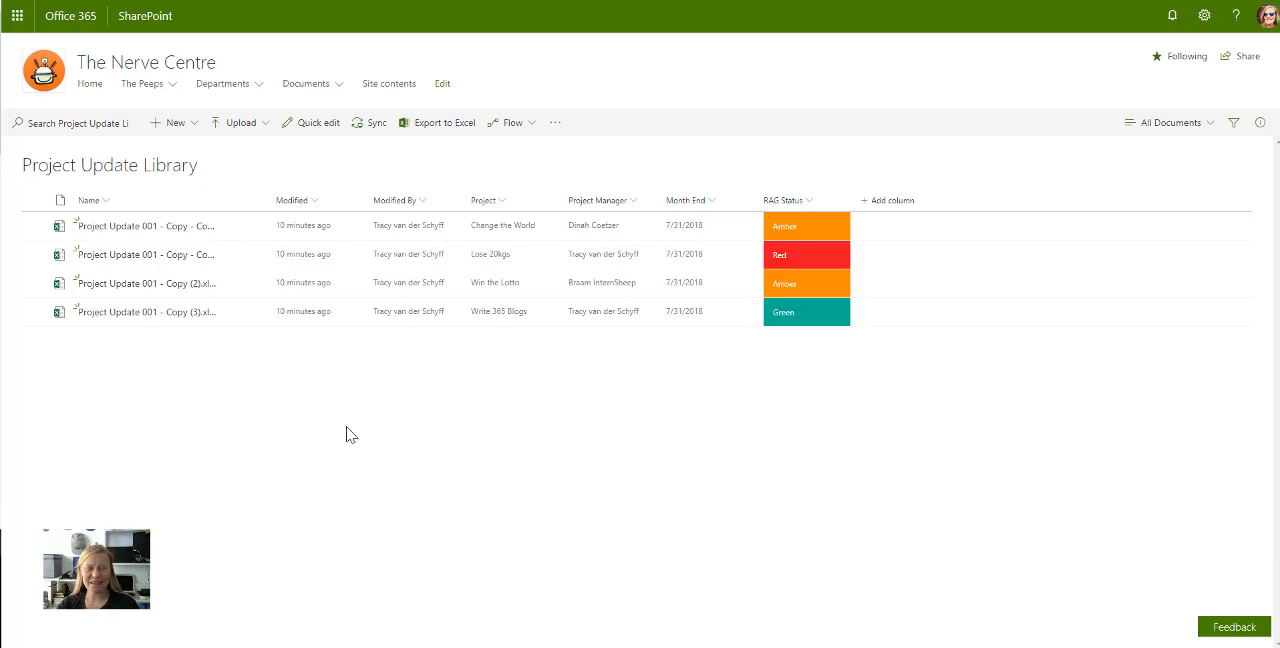
mouse_move(444, 422)
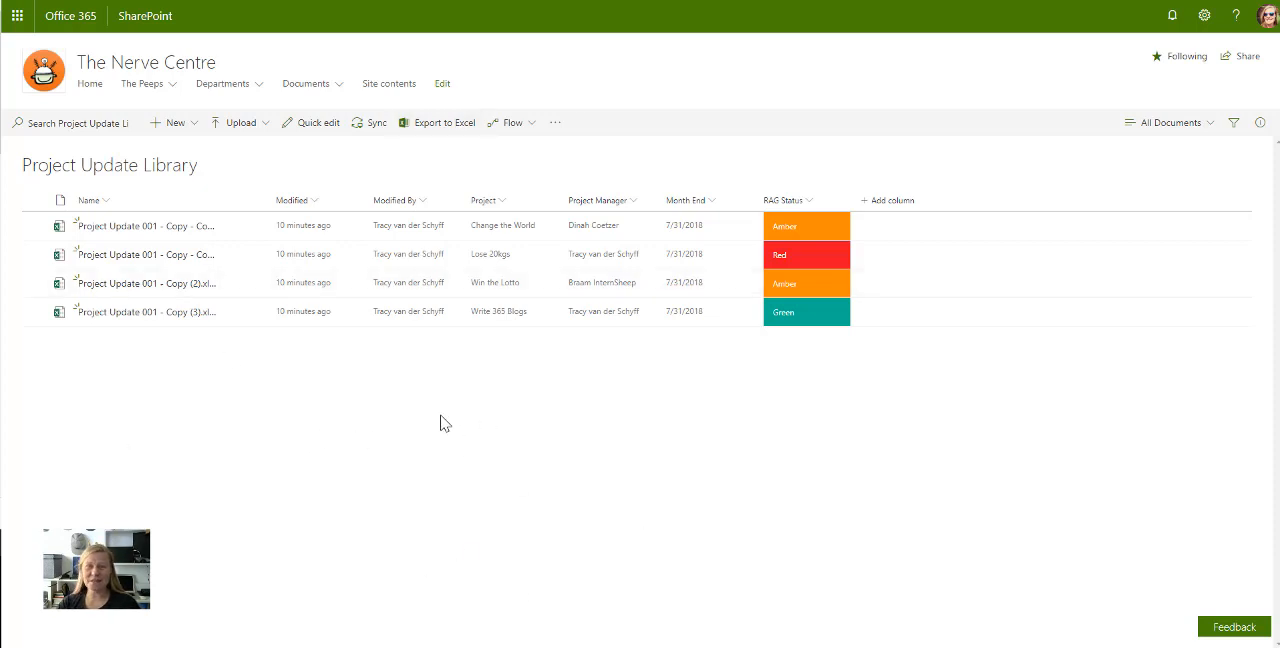